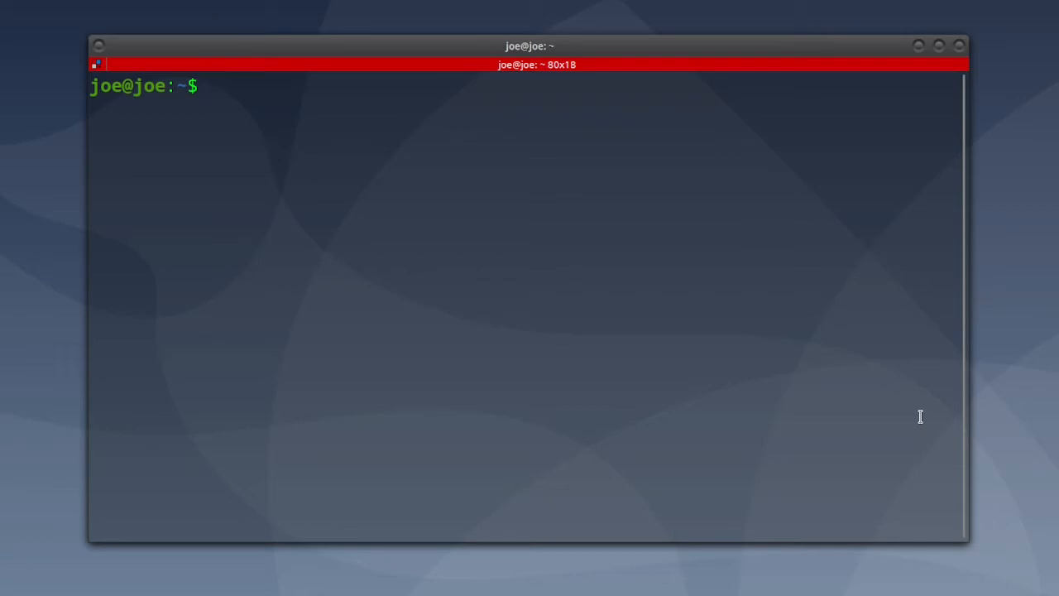
# Step: Install plasma-discover-backend-flatpak via sudo apt and confirm with 'y' to proceed
pyautogui.write('sudo apt install plasma-discover-backend-flatpak')
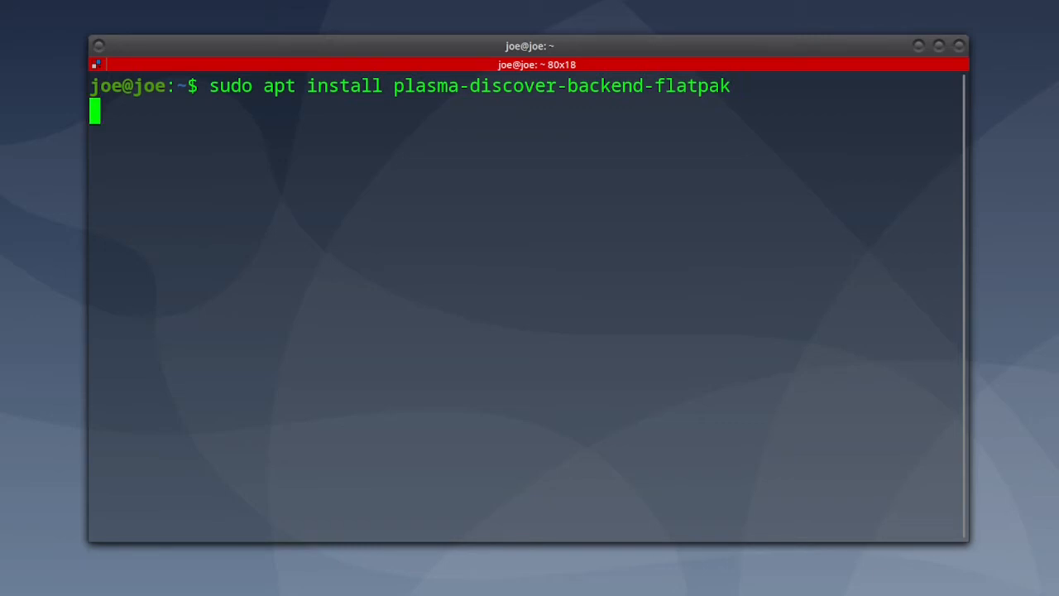
pyautogui.press('Return')
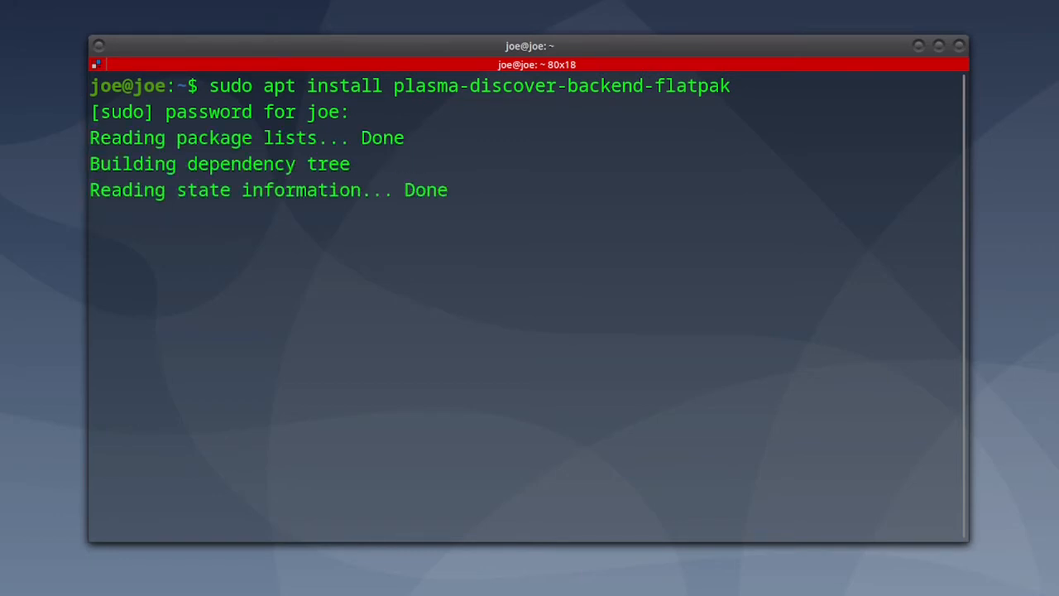
pyautogui.write('you want to continue? [Y/n] y')
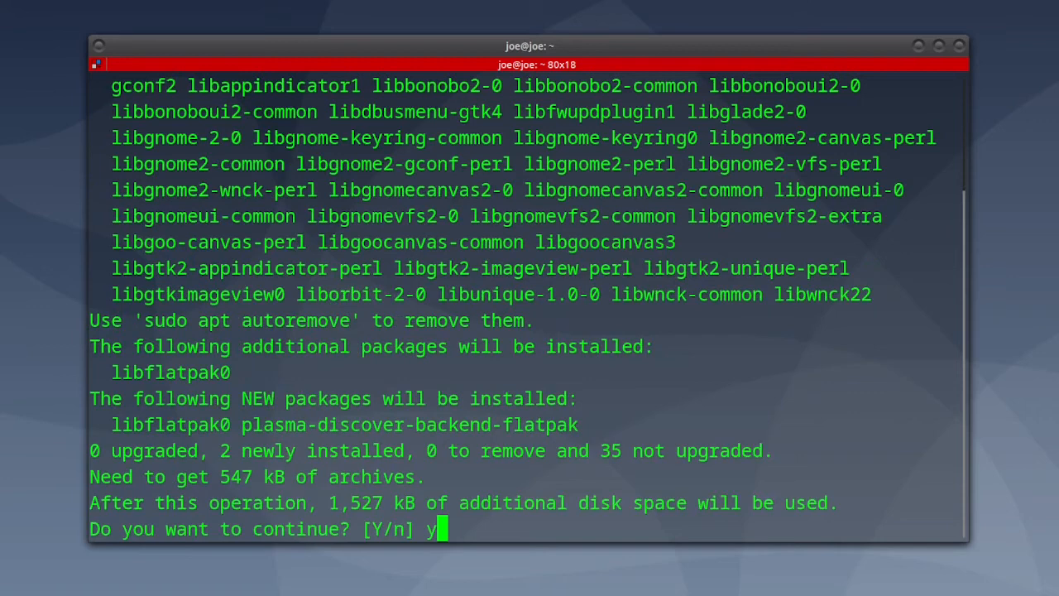
pyautogui.press('Return')
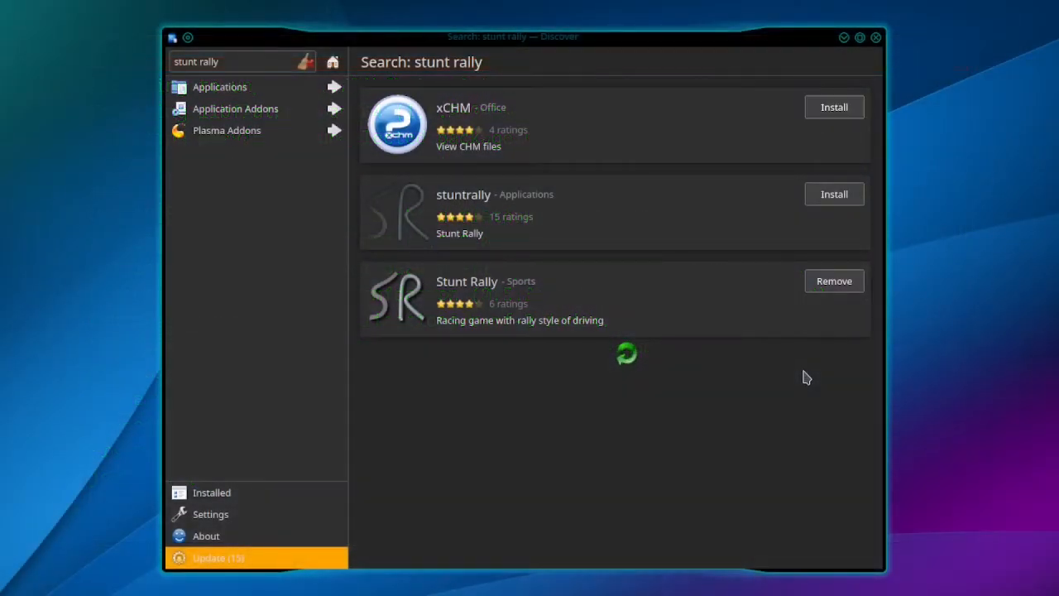
pyautogui.moveTo(702, 304)
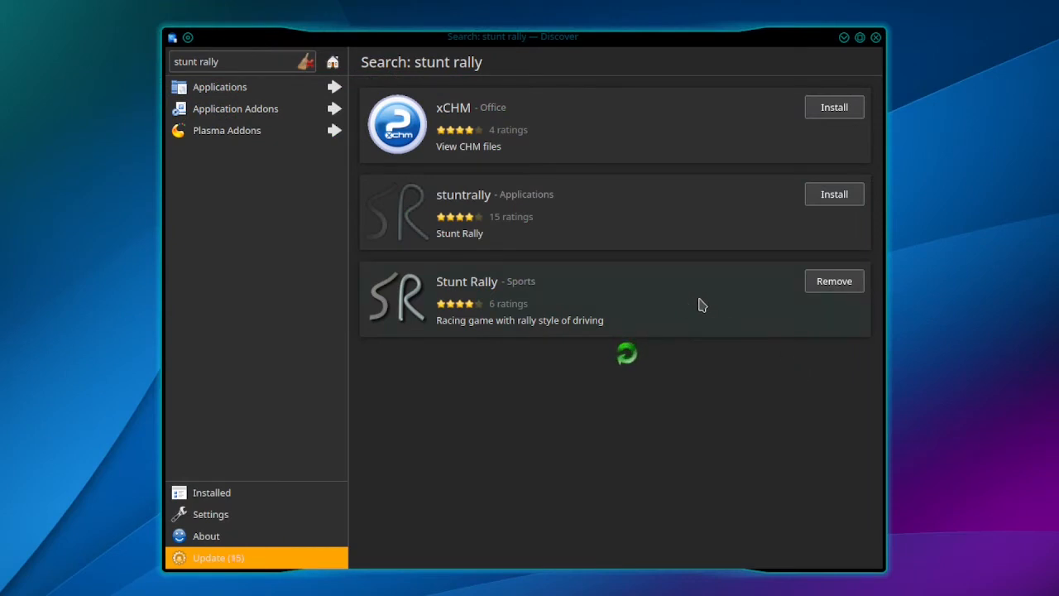
pyautogui.moveTo(714, 326)
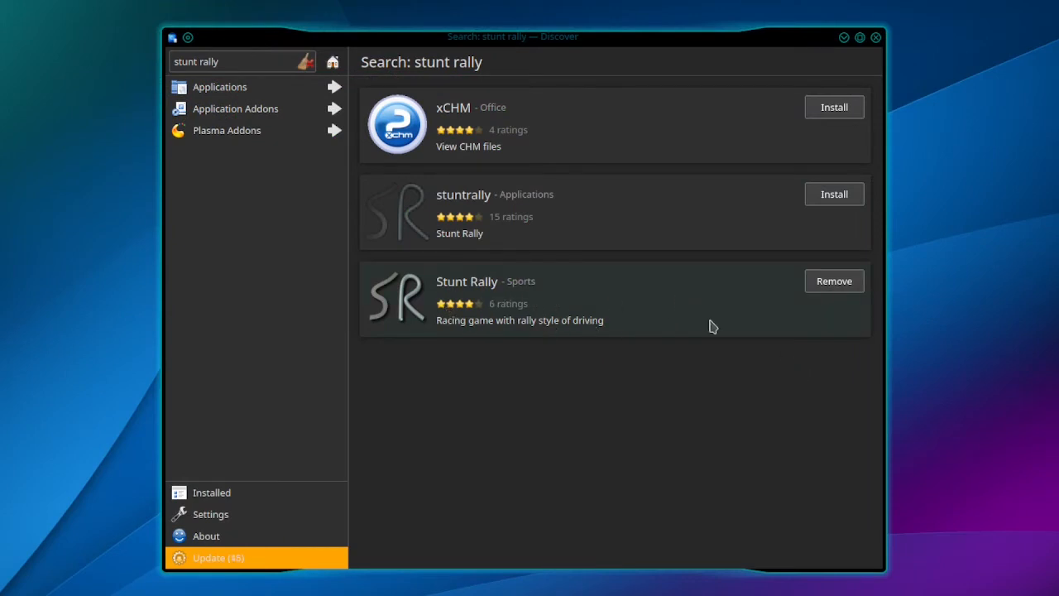